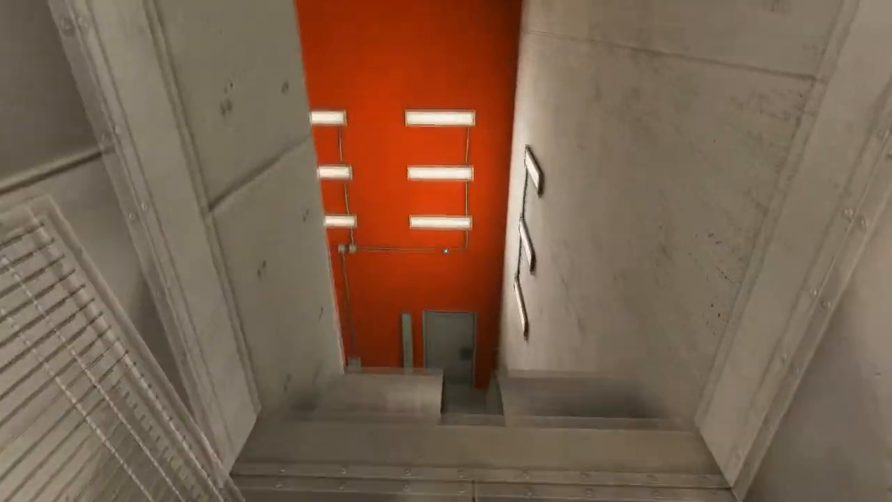
pyautogui.moveTo(446, 251)
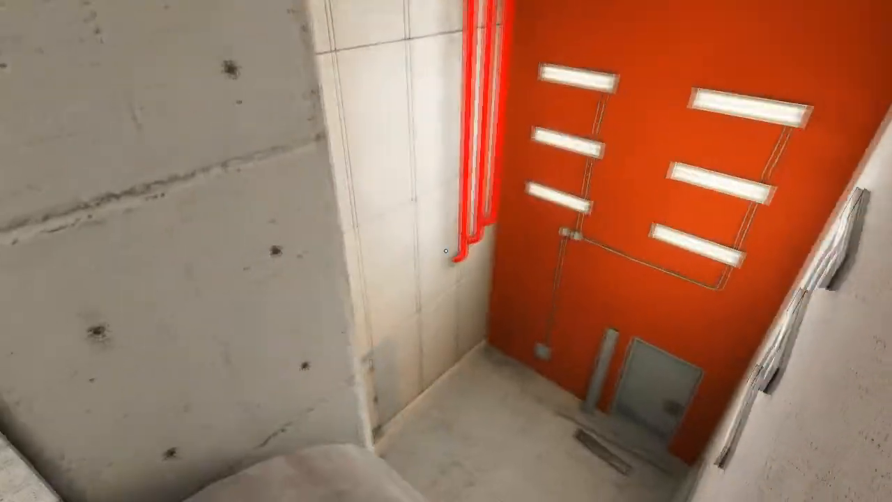